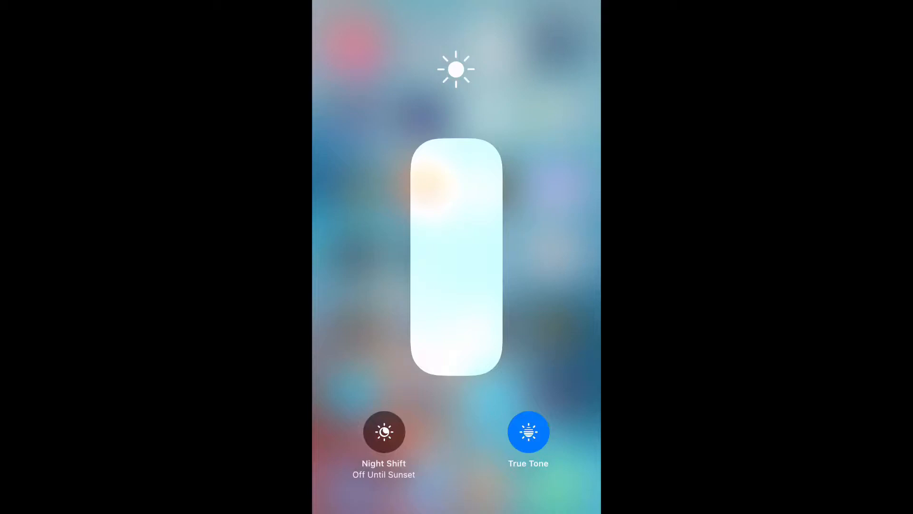
Switch True Tone off and back on from the expanded brightness panel.
{"action": "left_click", "coordinate": [528, 432]}
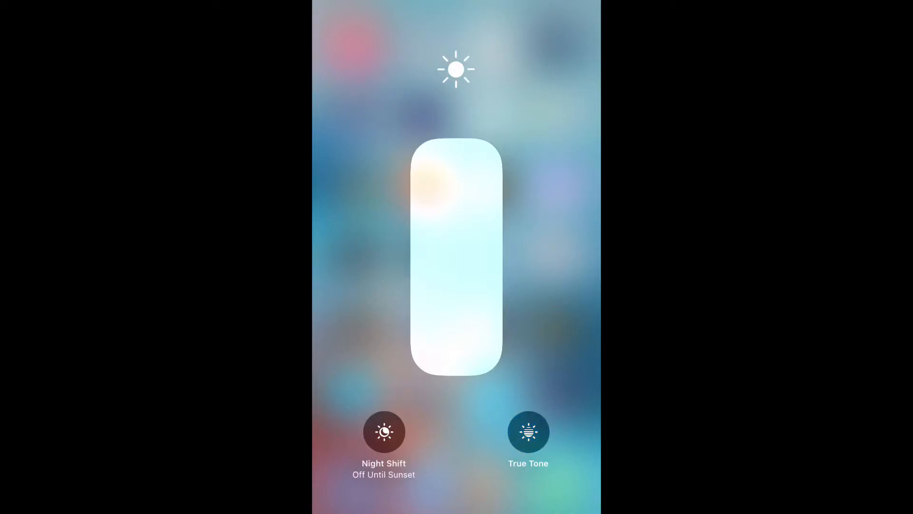
{"action": "left_click", "coordinate": [527, 432]}
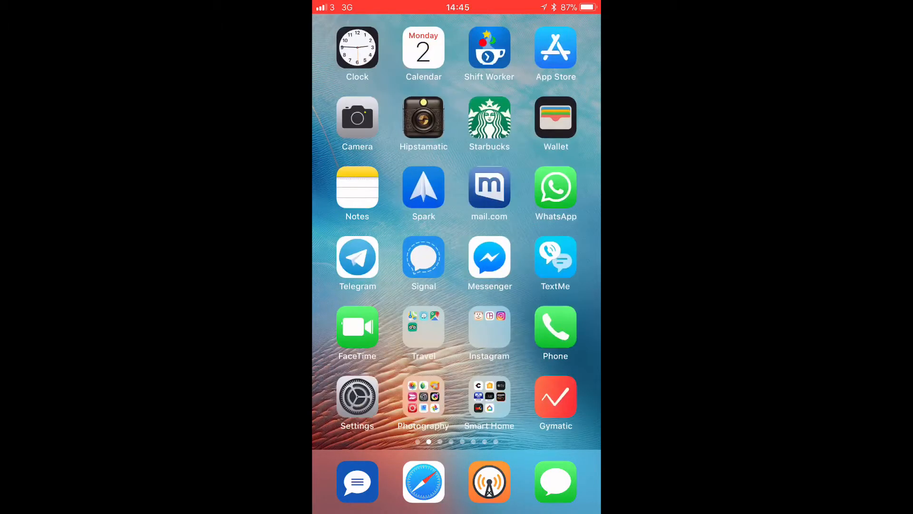
Launch Settings and go to Display & Brightness where True Tone lives.
{"action": "left_click", "coordinate": [357, 403]}
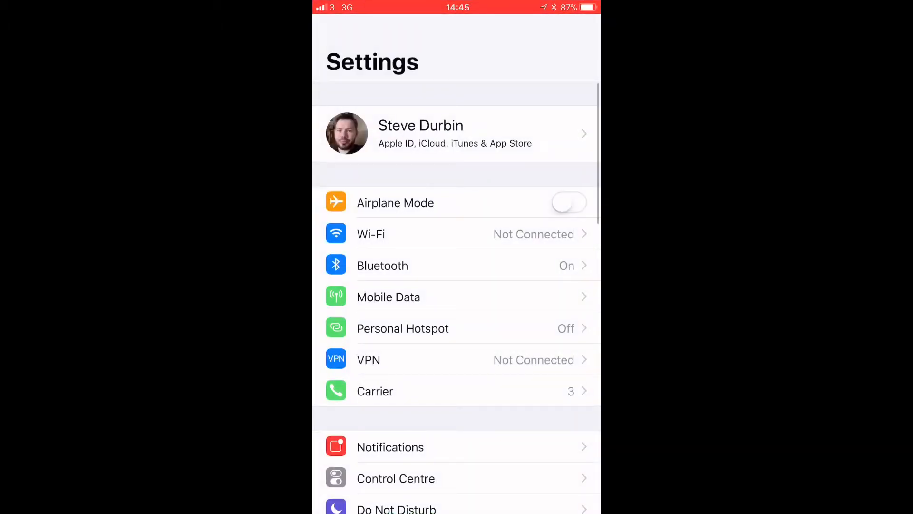
{"action": "scroll", "scroll_direction": "down", "scroll_amount": 3}
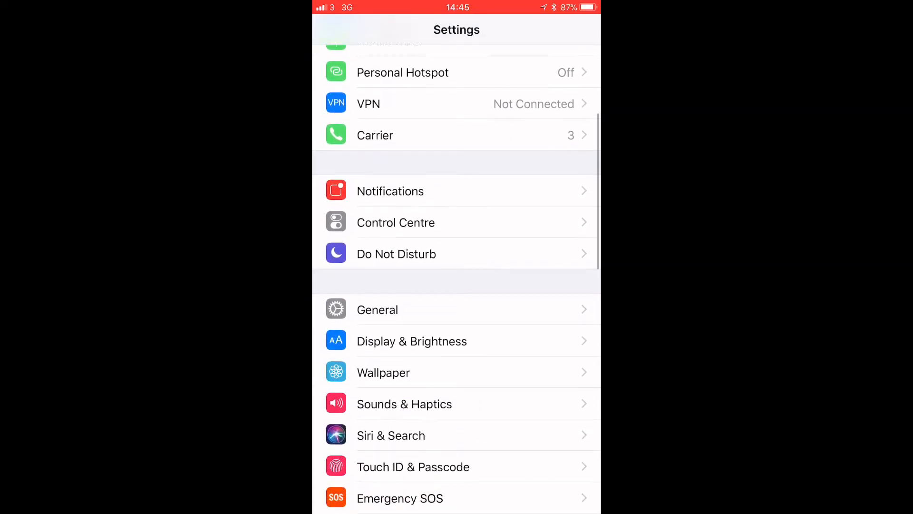
{"action": "left_click", "coordinate": [412, 341]}
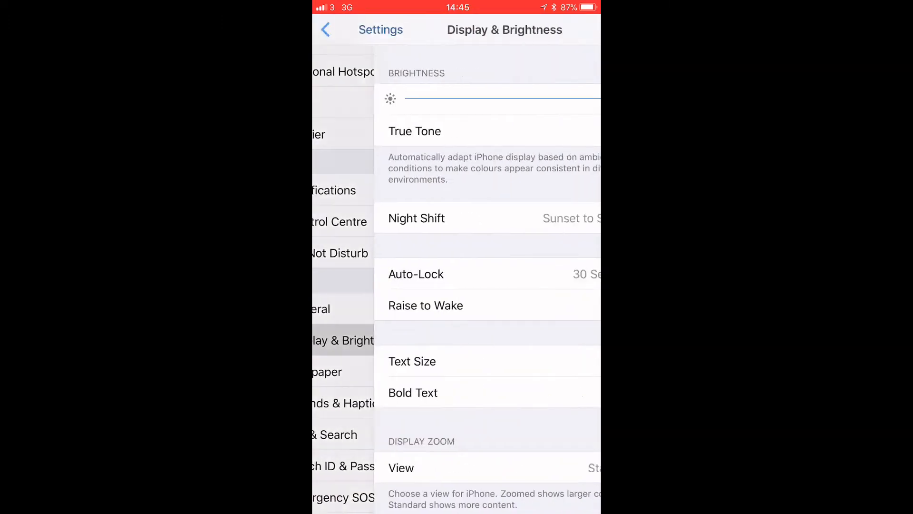